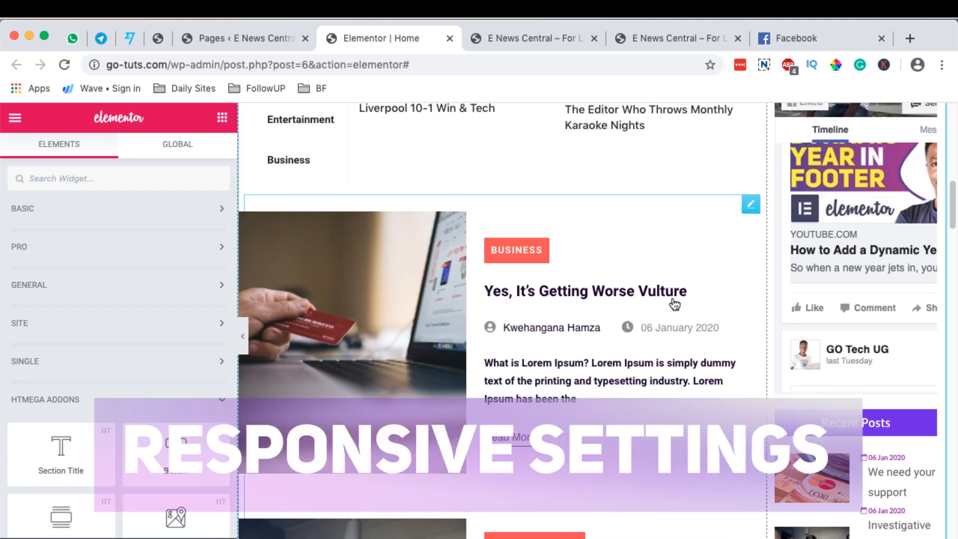
mouse_move(254, 385)
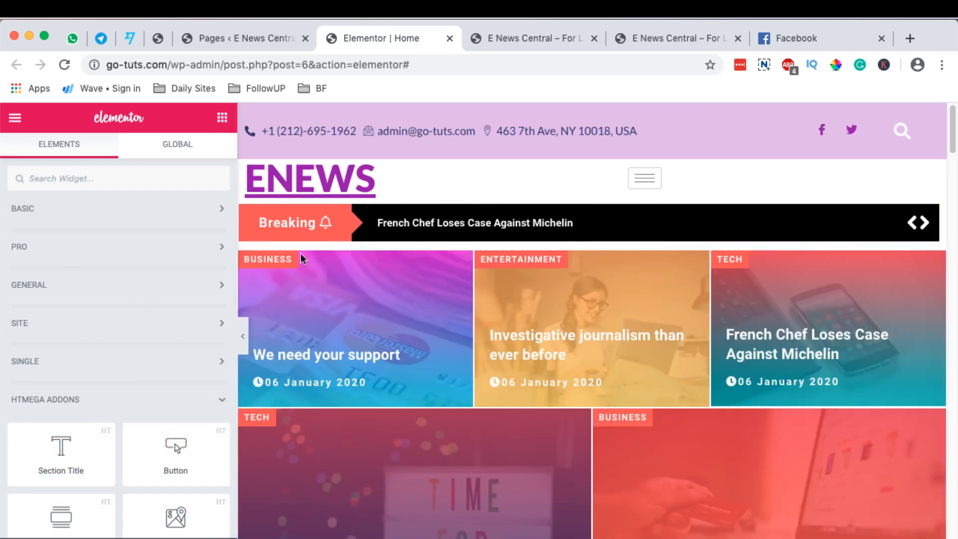
mouse_move(61, 513)
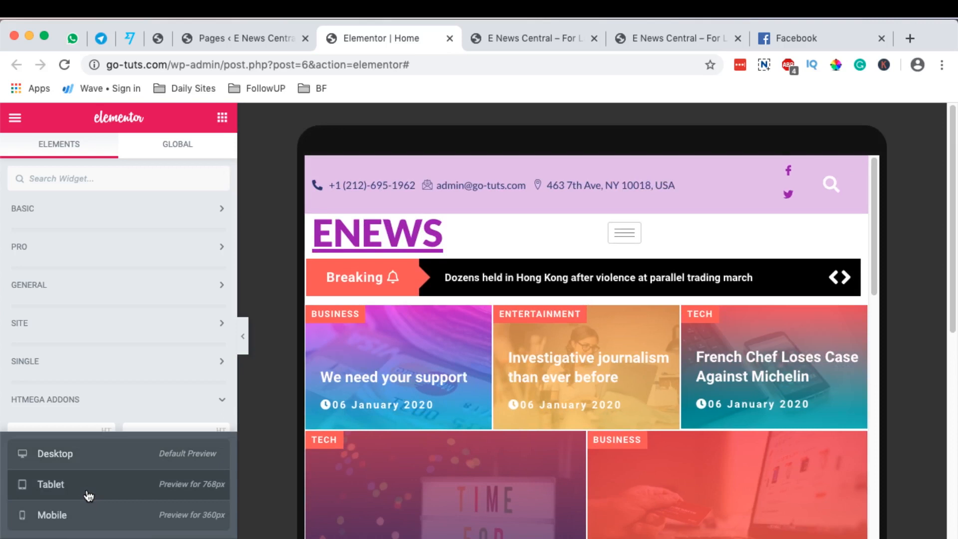
mouse_move(298, 263)
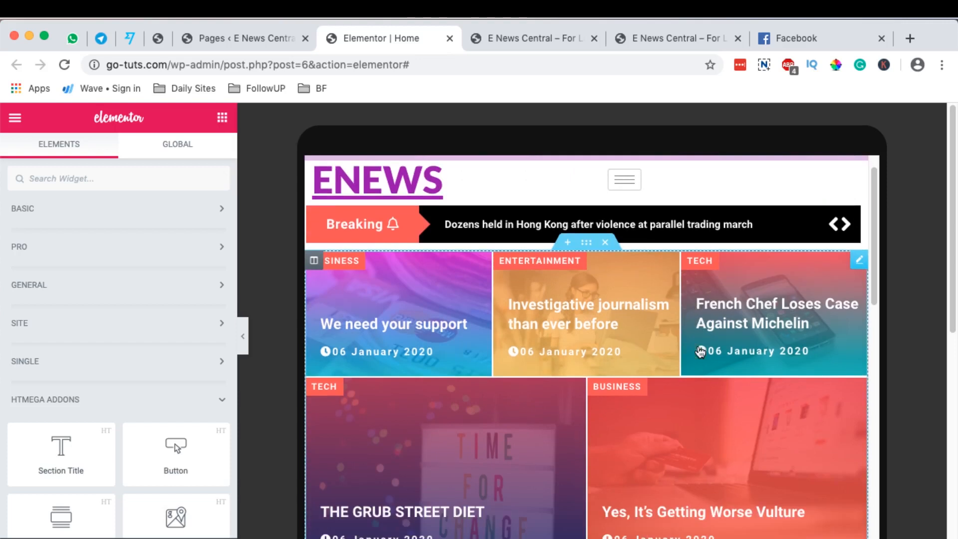
Scroll through the ENEWS homepage preview at responsive widths
scroll("down", 3)
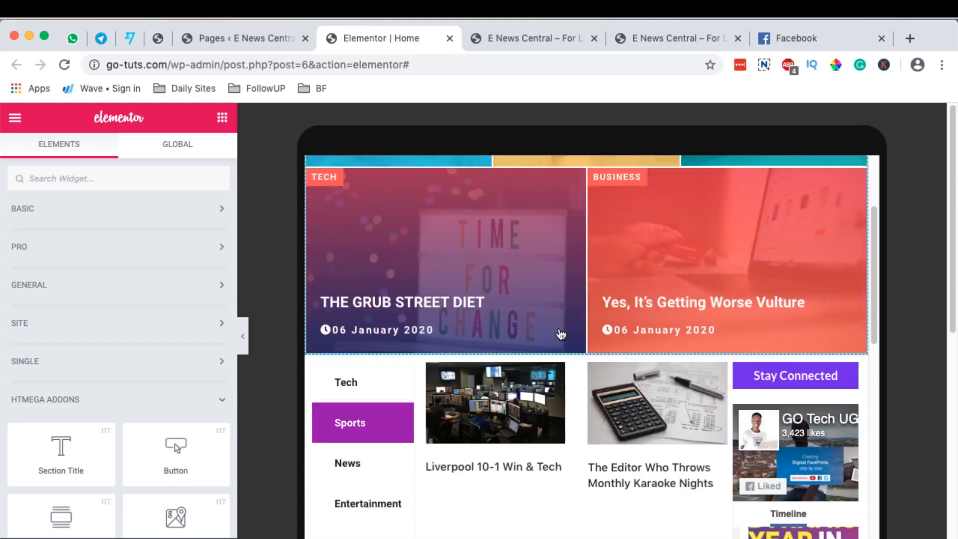
scroll("down", 3)
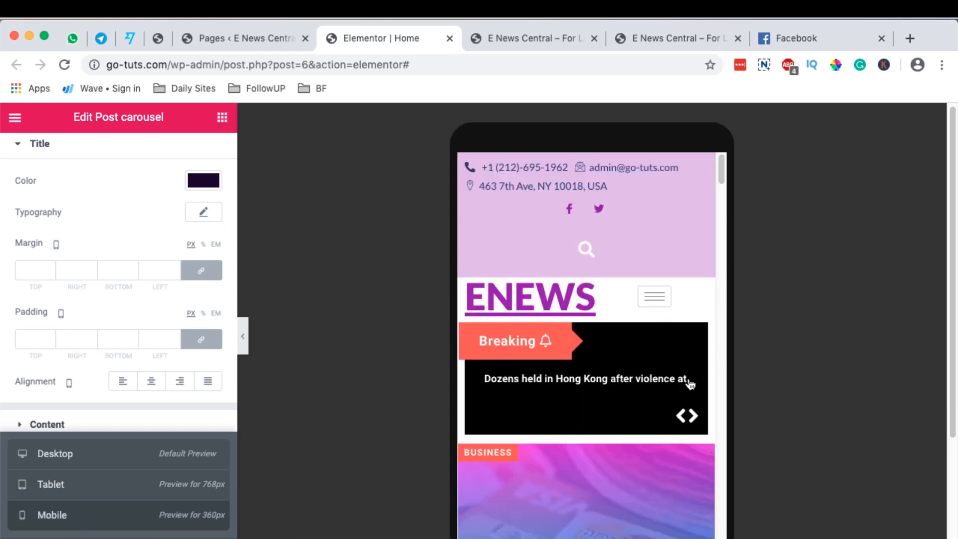
mouse_move(539, 238)
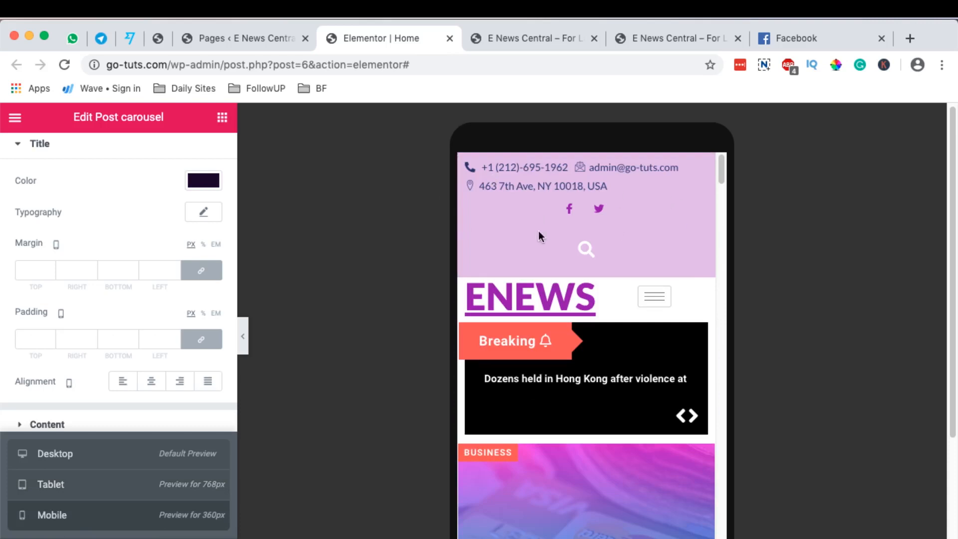
mouse_move(530, 202)
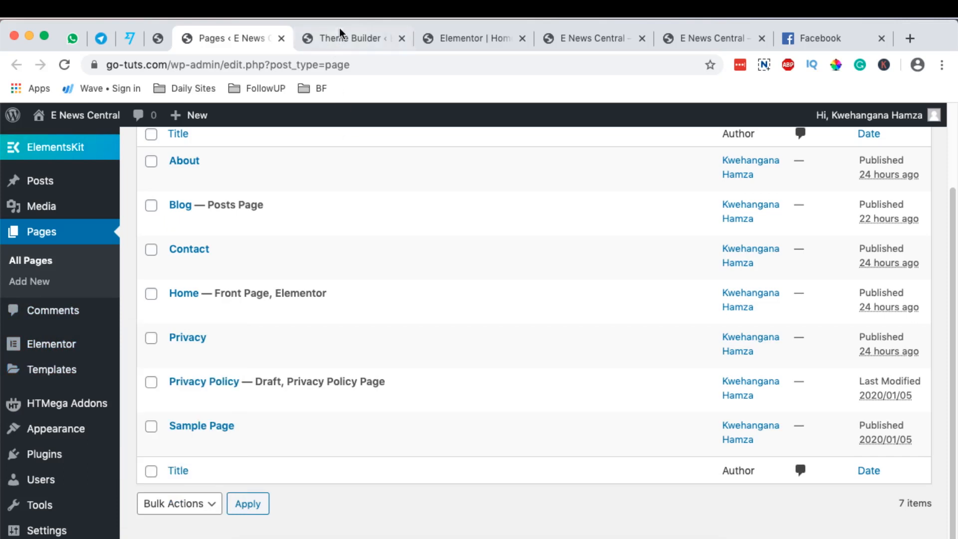
Launch Edit with Elementor on the Main Header template and switch to its editor tab
left_click(351, 38)
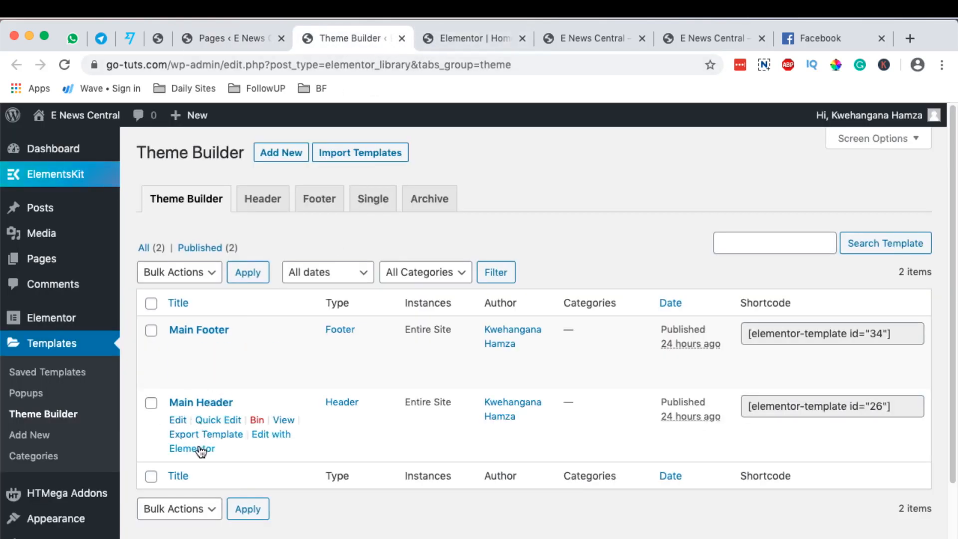
left_click(206, 441)
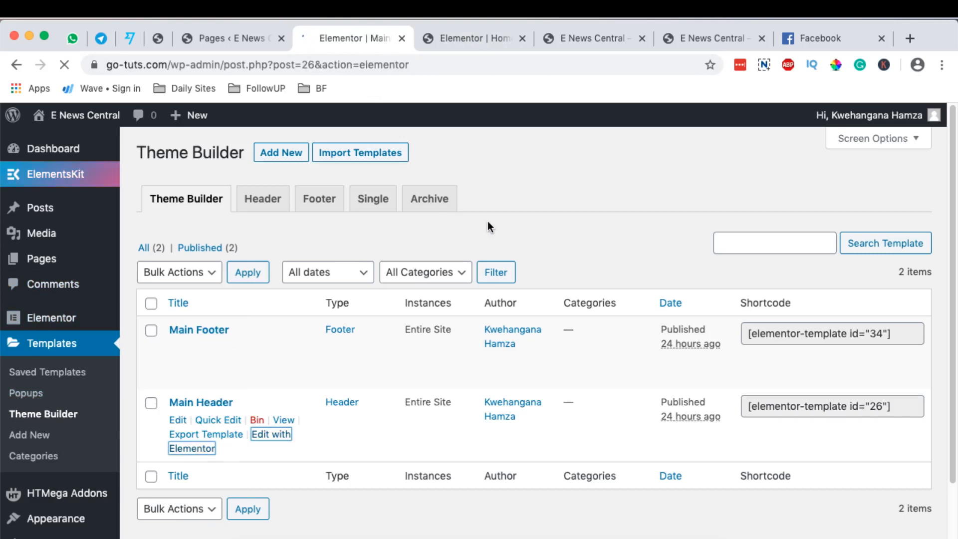
left_click(470, 38)
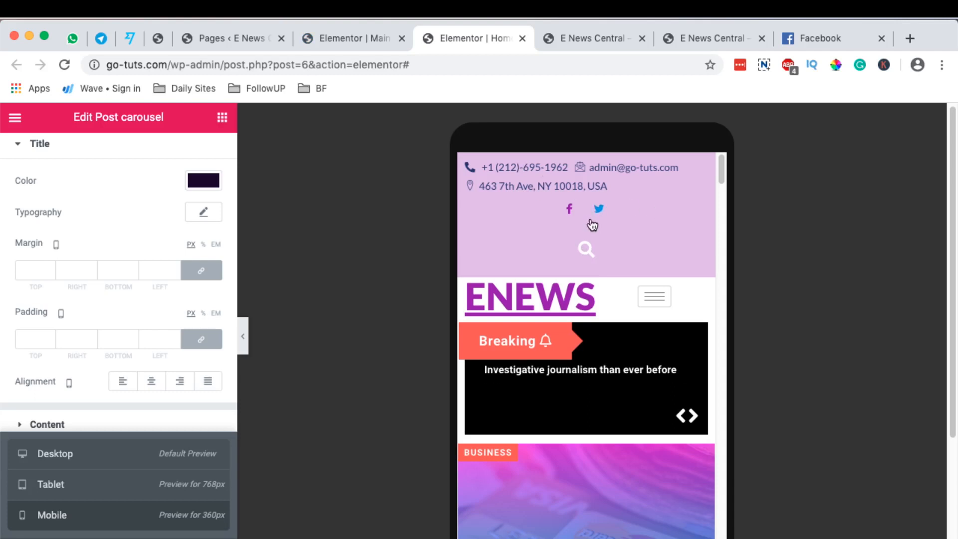
scroll("down", 3)
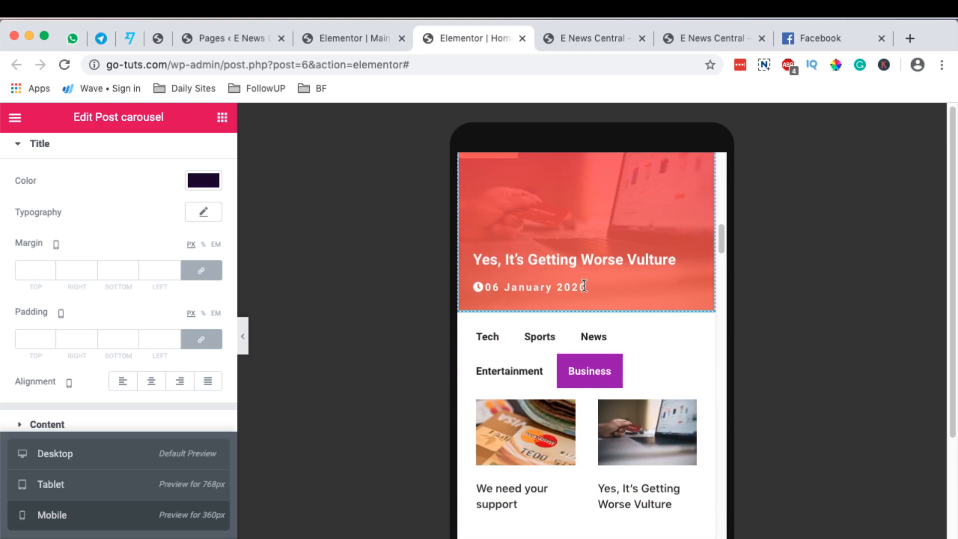
left_click(348, 38)
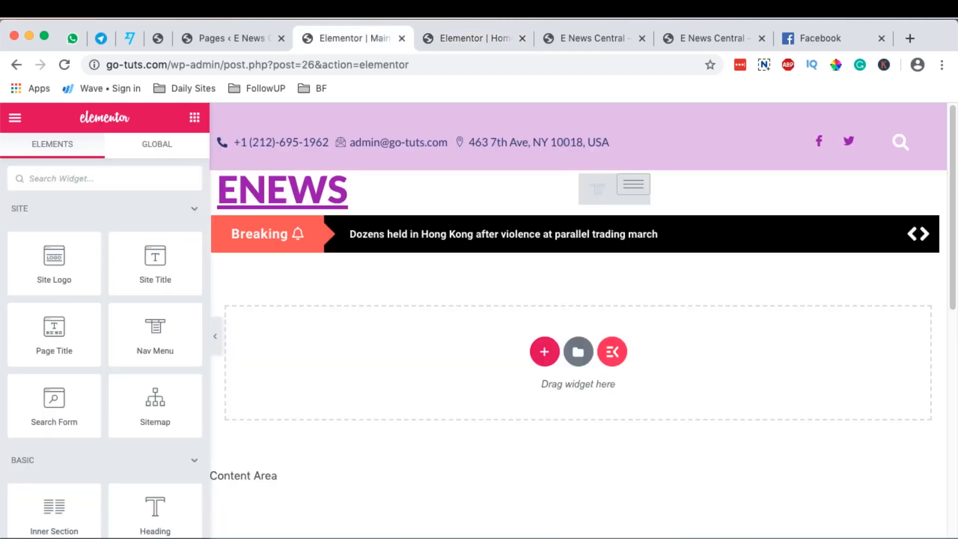
mouse_move(54, 507)
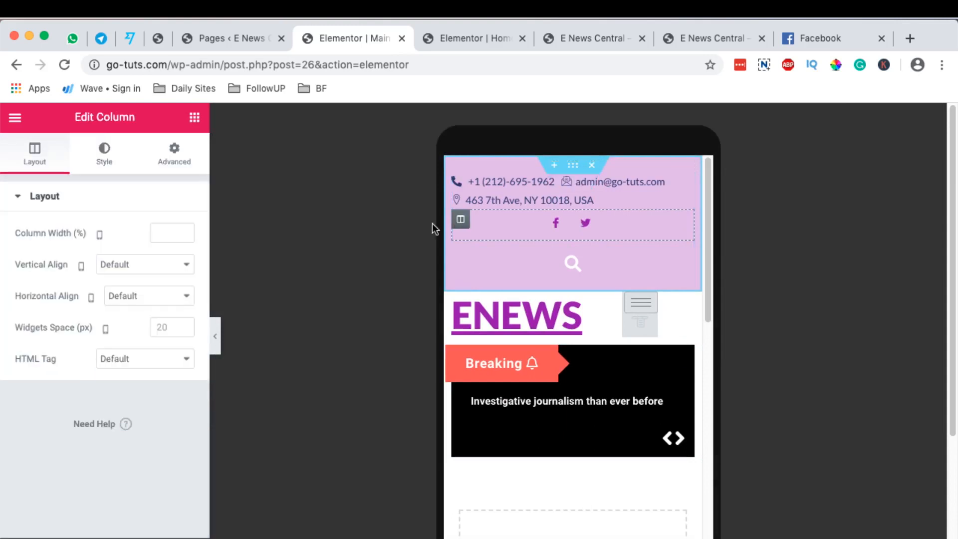
Set the search-icon column's width to 50% on mobile
left_click(172, 232)
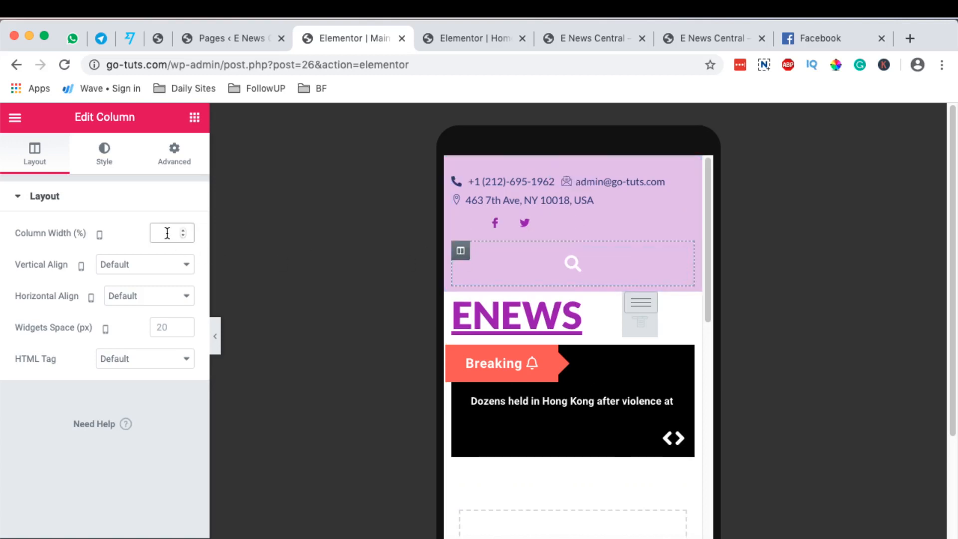
type("50")
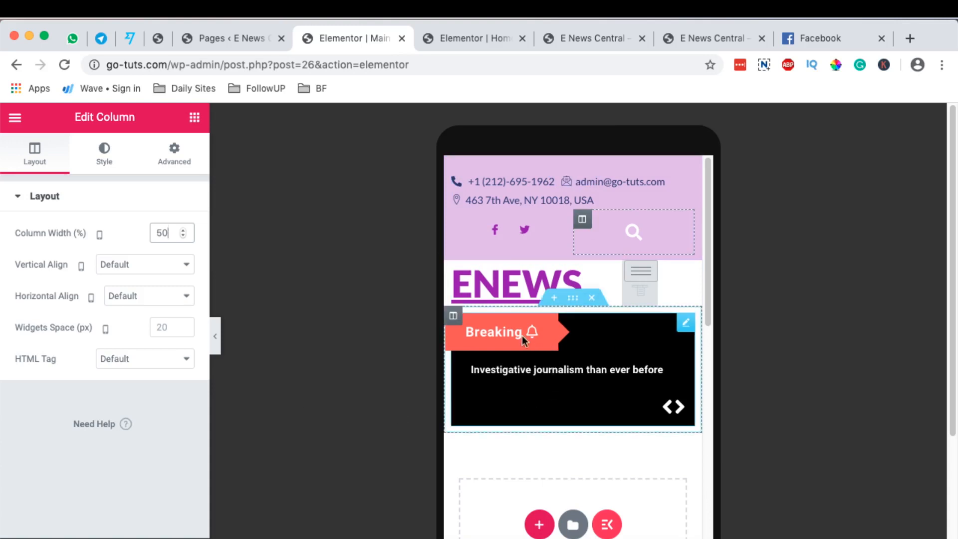
mouse_move(466, 339)
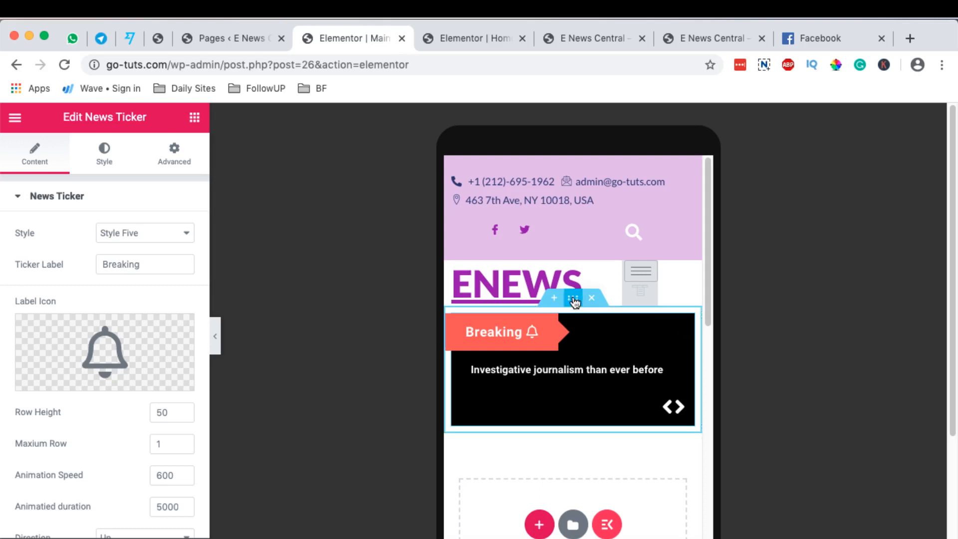
Set the news ticker section's Responsive visibility to Hide On Mobile
left_click(573, 298)
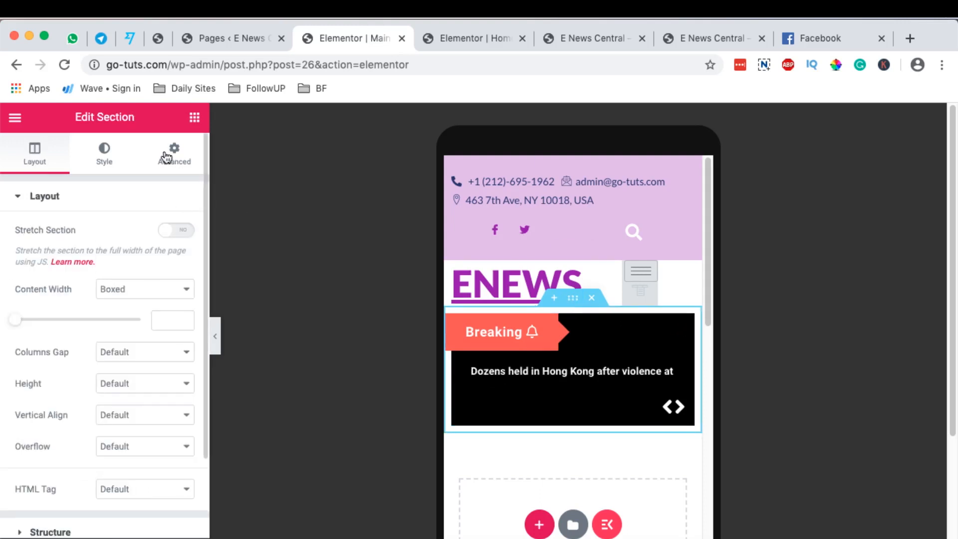
left_click(173, 151)
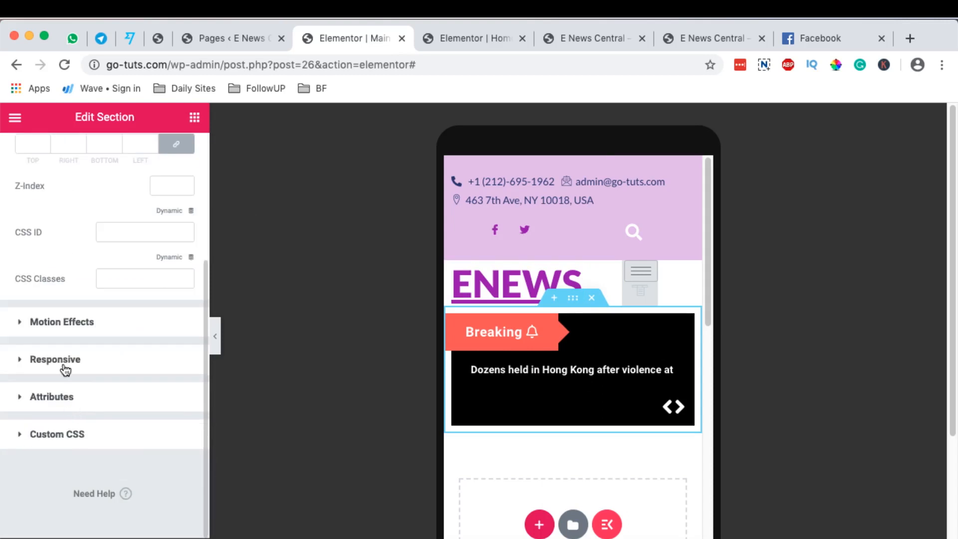
left_click(55, 359)
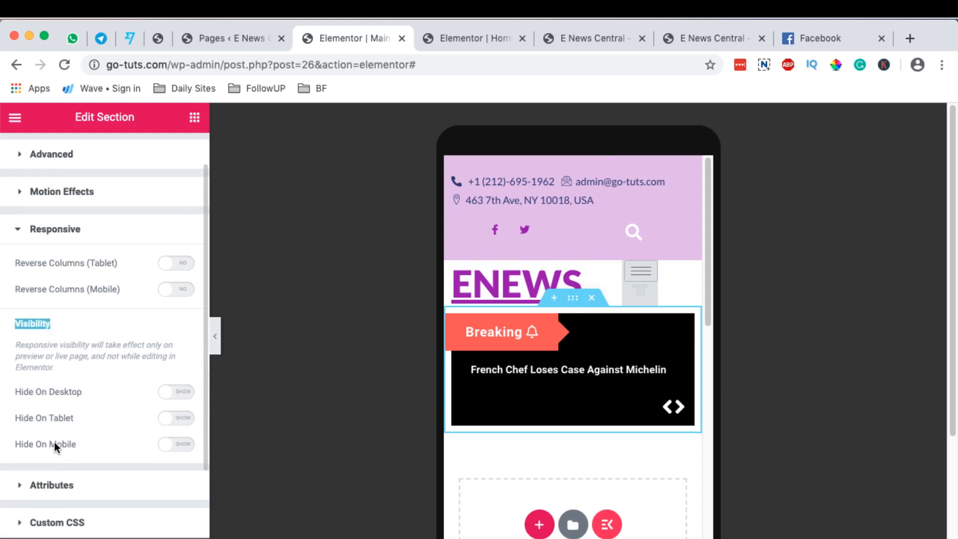
left_click(176, 444)
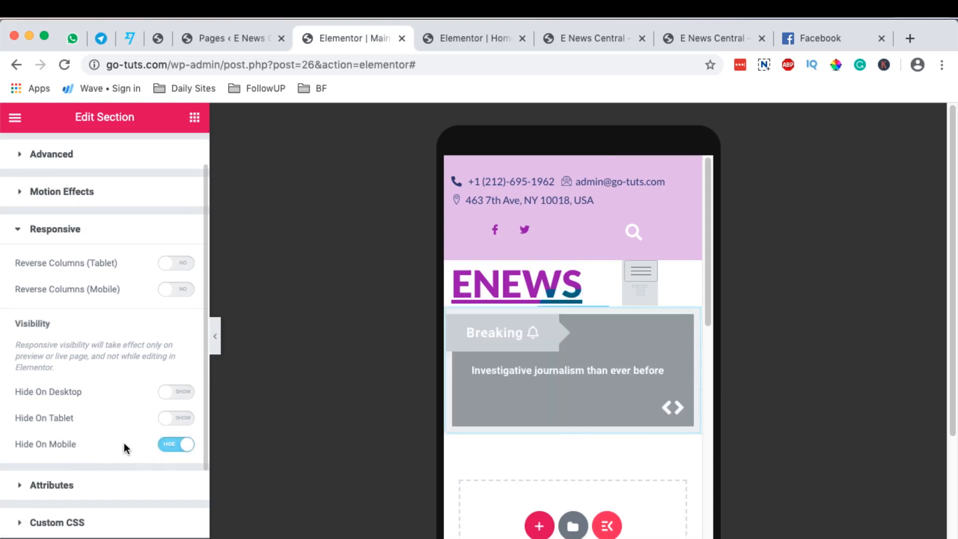
mouse_move(192, 473)
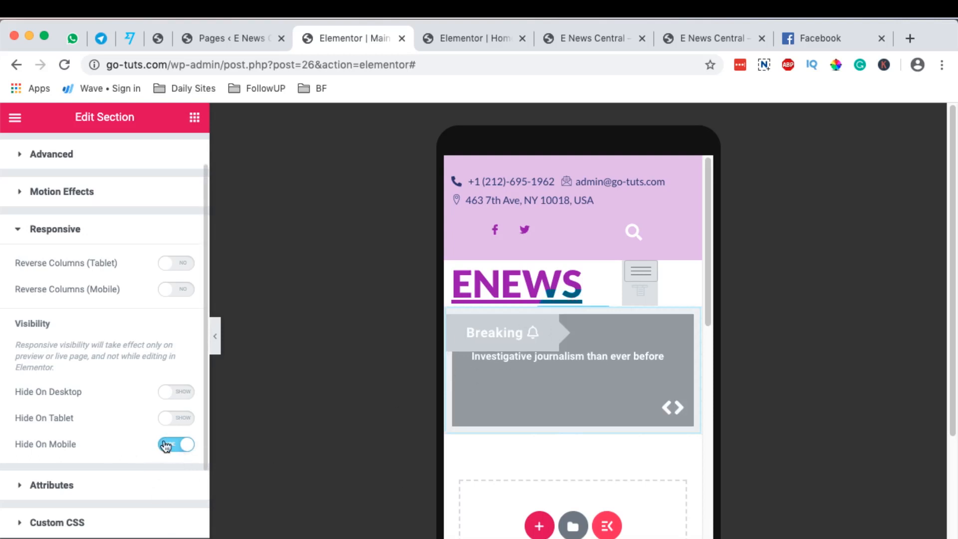
left_click(176, 444)
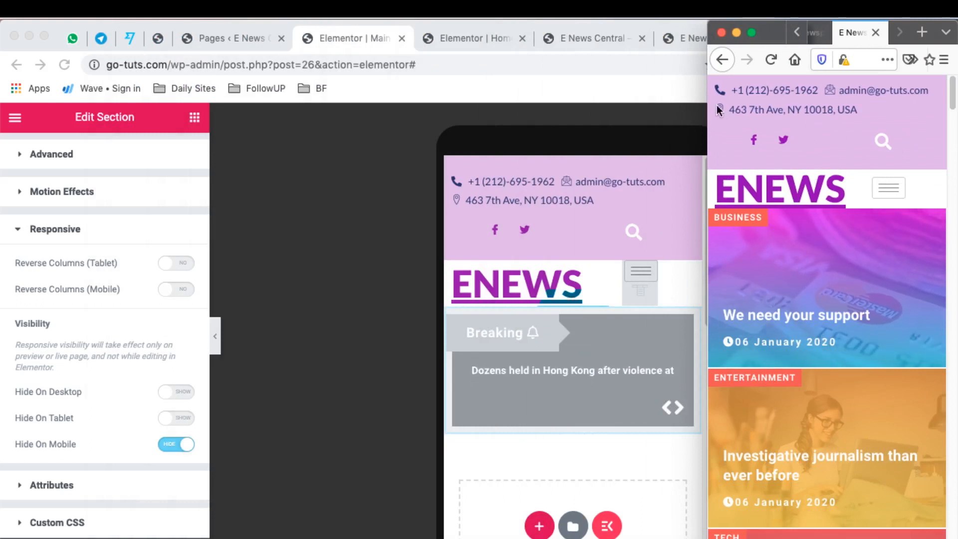
mouse_move(728, 137)
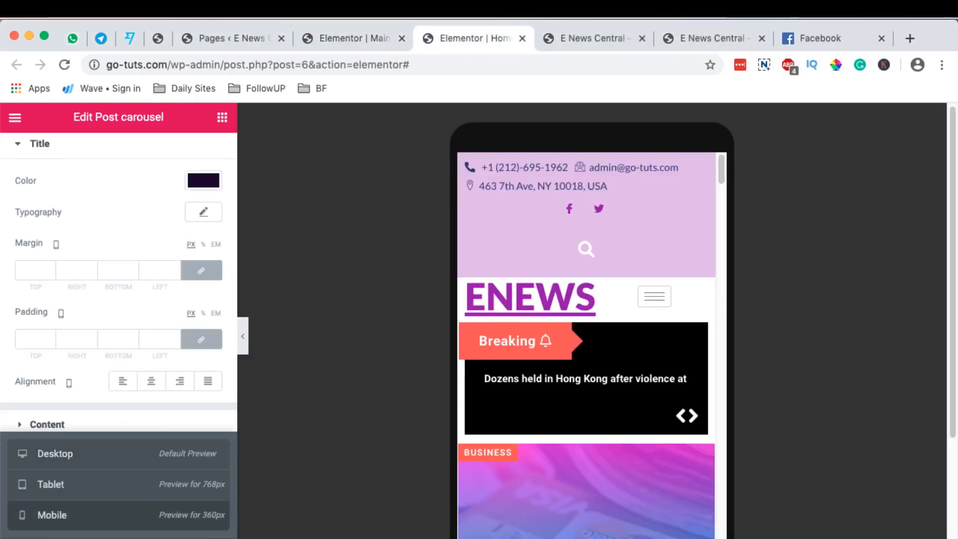
Switch to tablet preview and close the off-canvas navigation menu
left_click(55, 452)
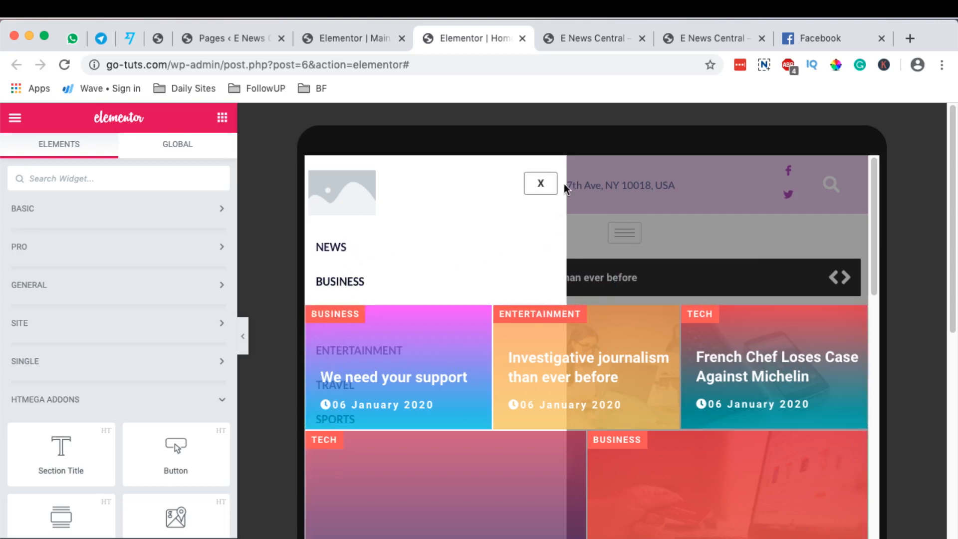
left_click(540, 183)
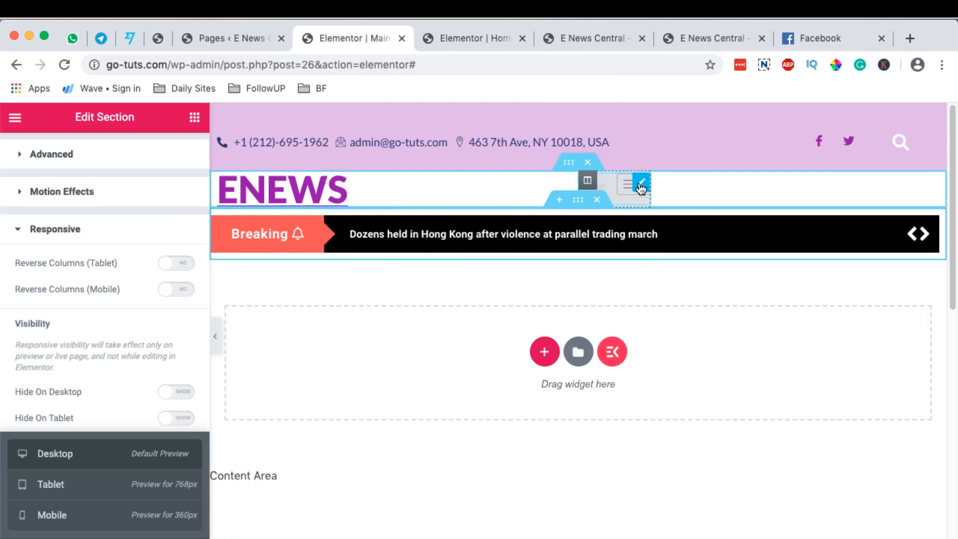
Select the header's Nav Menu widget and show its Advanced settings
left_click(641, 185)
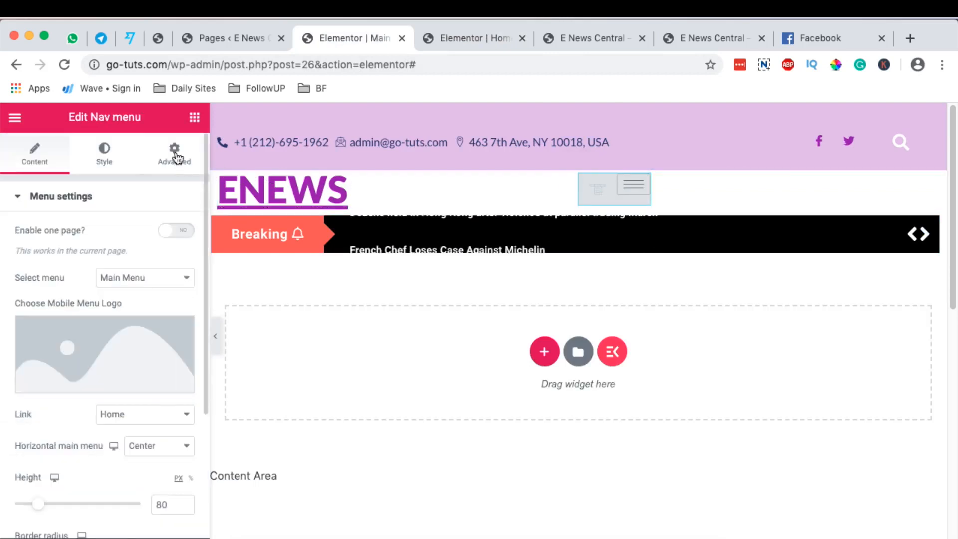
left_click(173, 152)
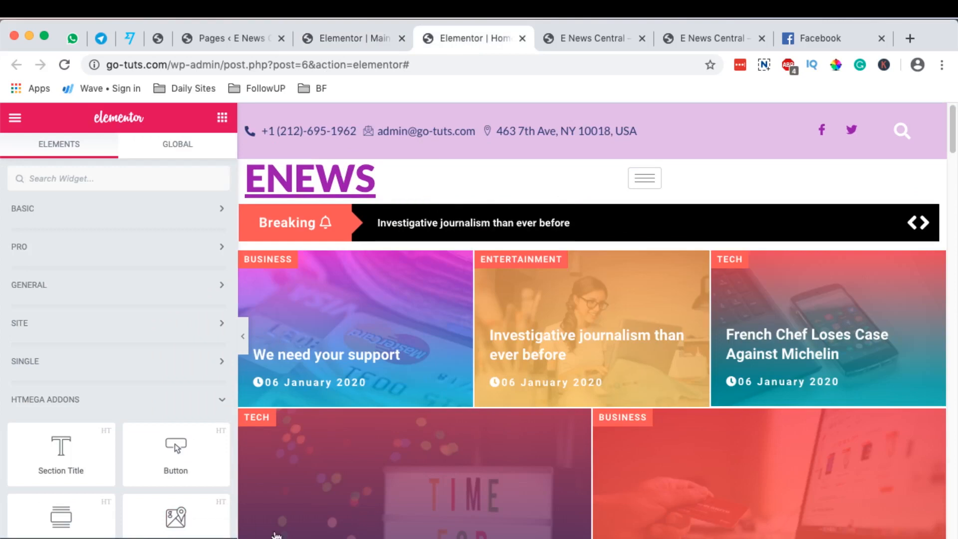
left_click(354, 323)
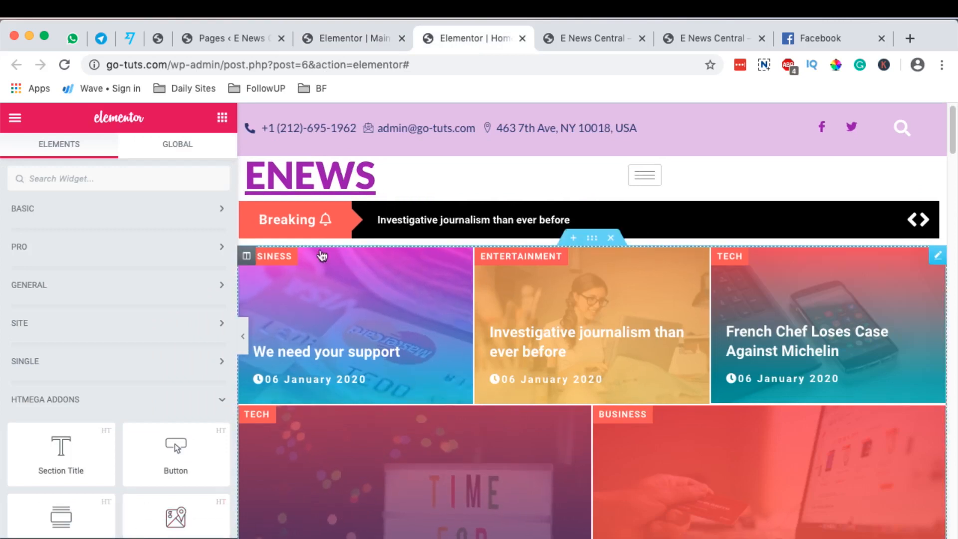
scroll("down", 3)
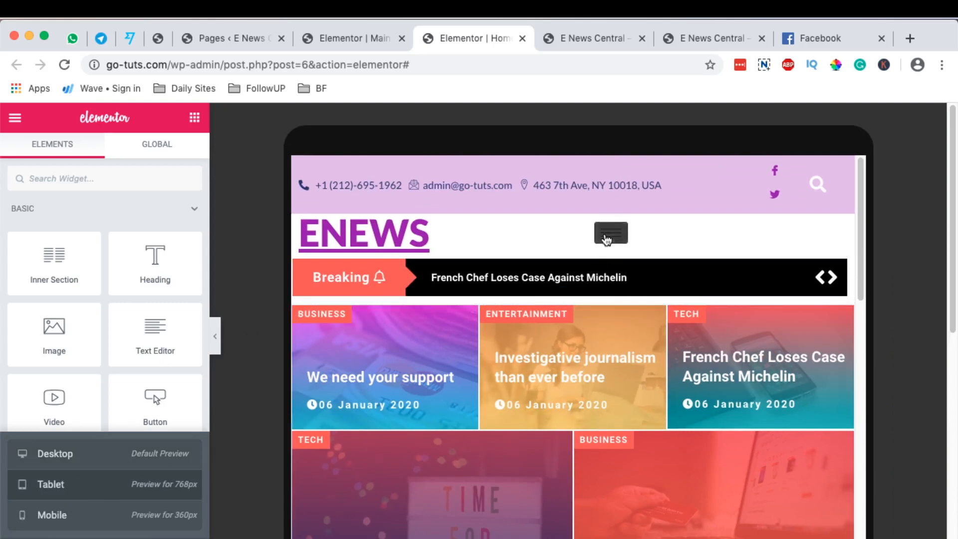
Open and close the tablet off-canvas menu, then return to the Main Header editor tab
left_click(609, 232)
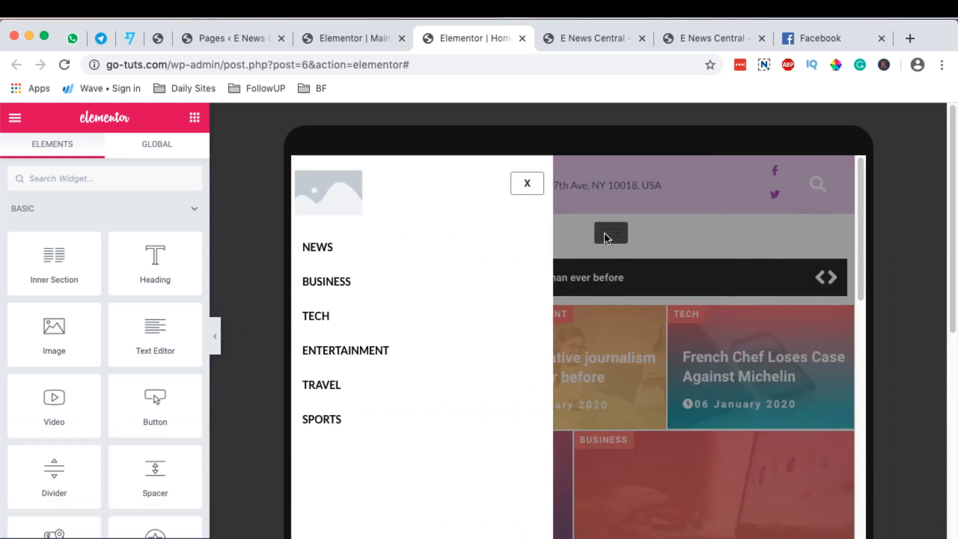
mouse_move(330, 392)
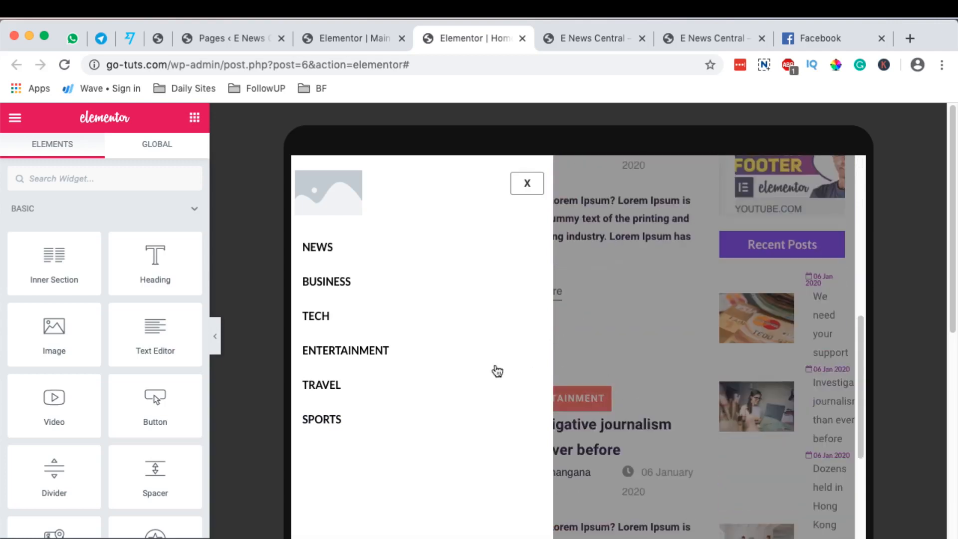
mouse_move(319, 399)
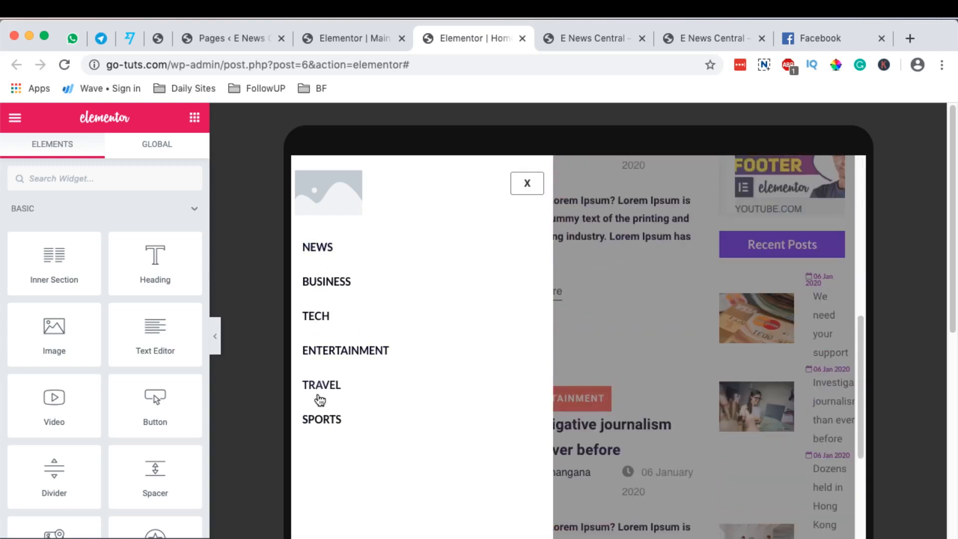
mouse_move(324, 306)
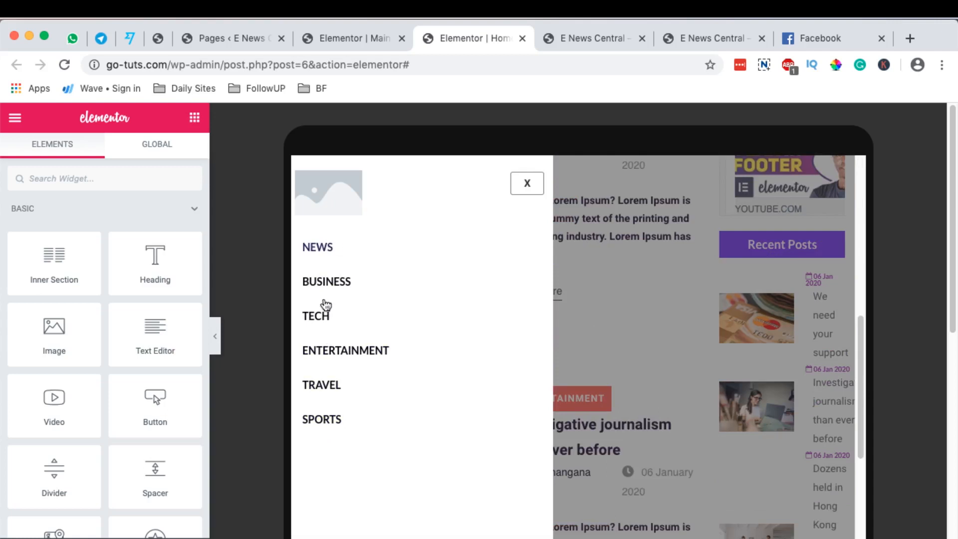
mouse_move(351, 184)
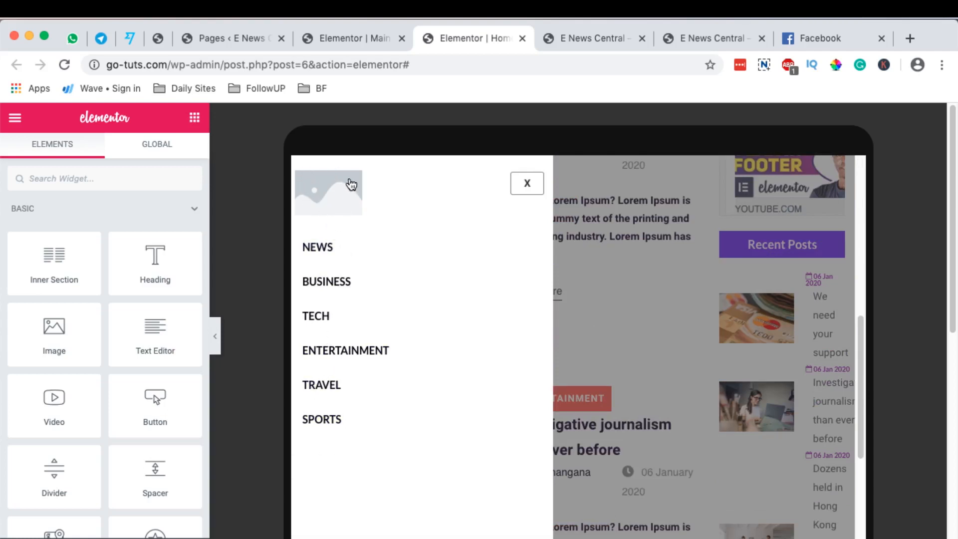
mouse_move(320, 218)
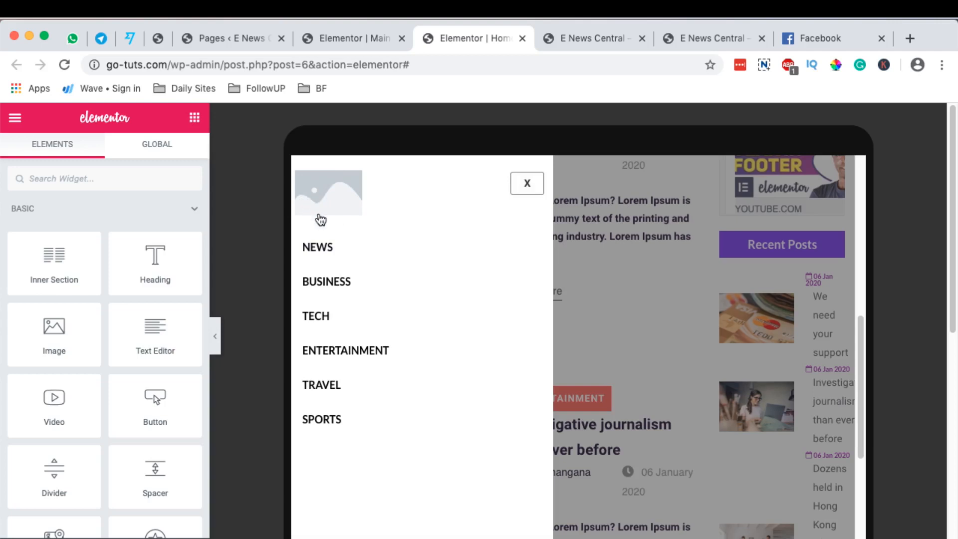
mouse_move(380, 190)
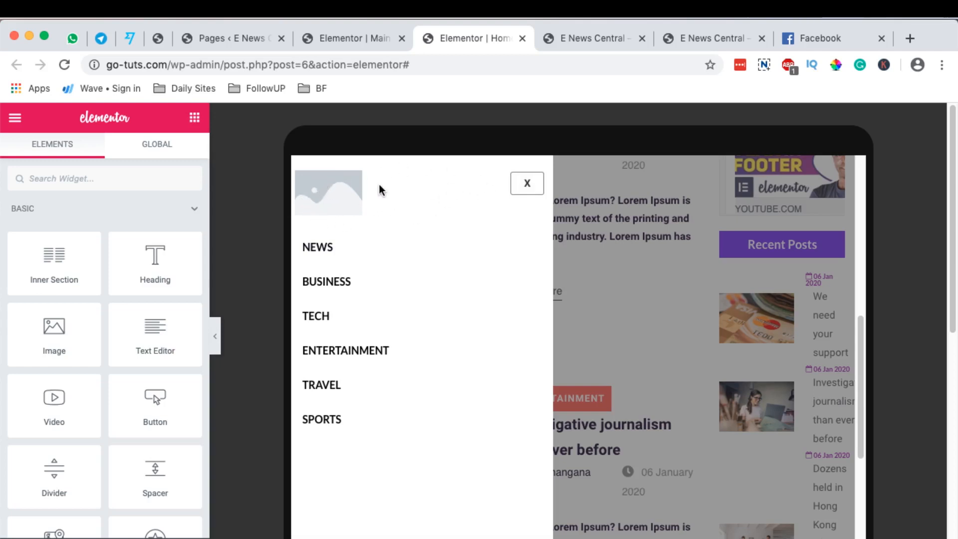
mouse_move(343, 196)
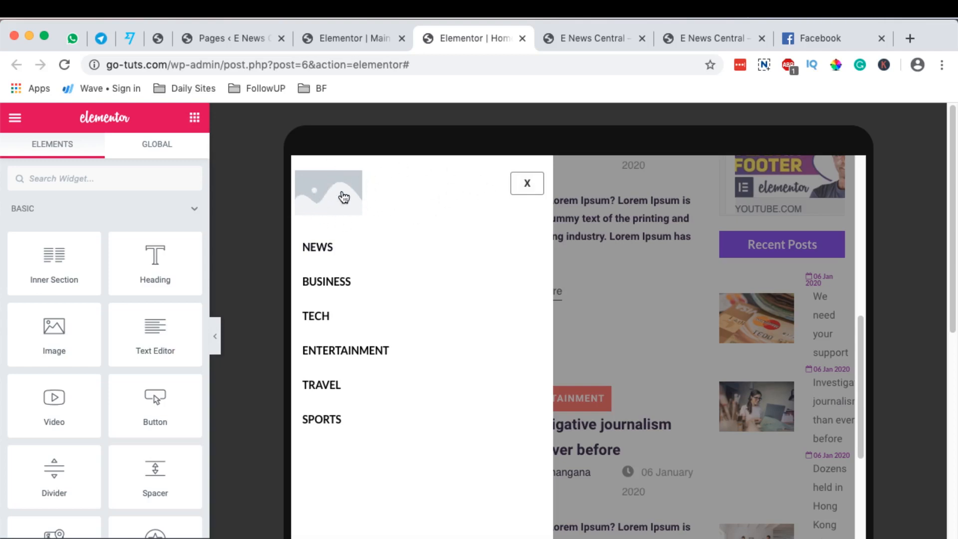
left_click(526, 184)
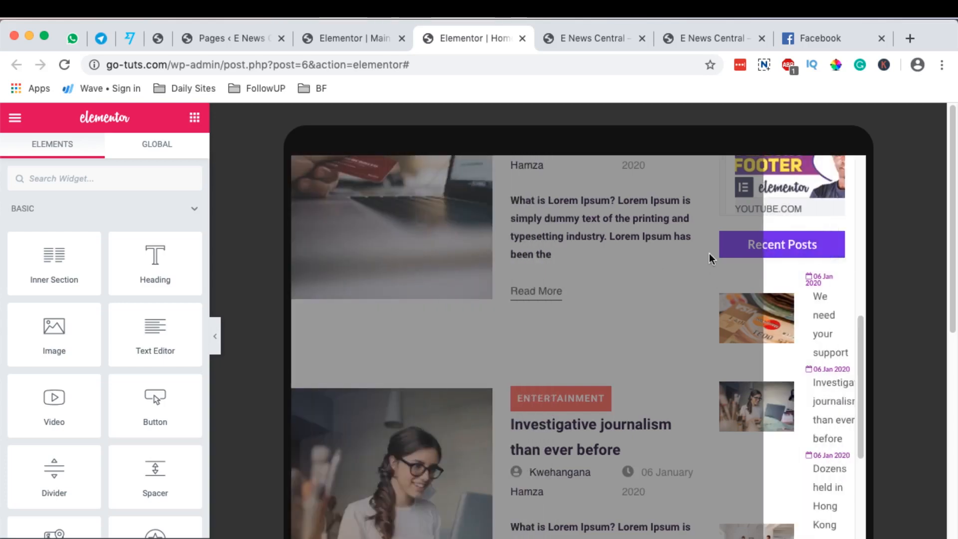
left_click(348, 38)
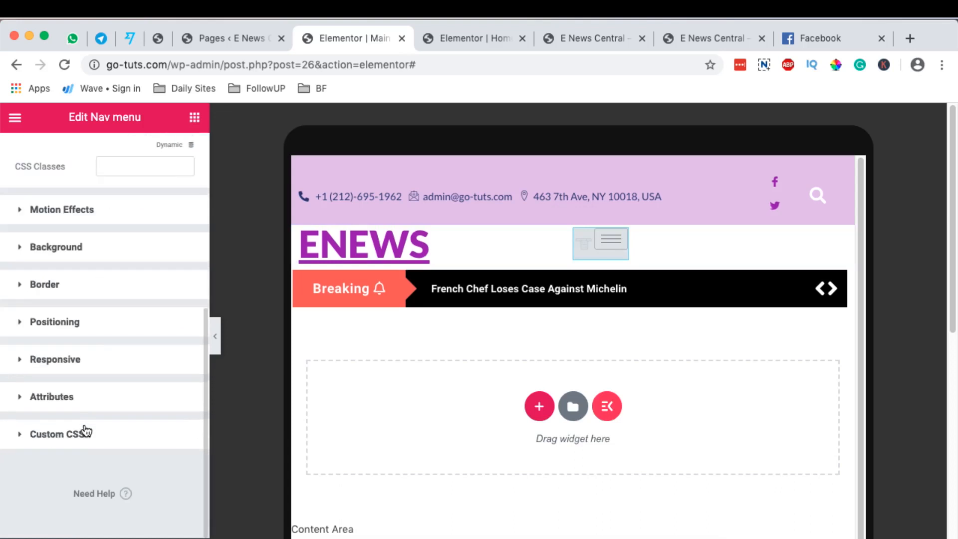
Open and close the header's off-canvas menu before selecting the Nav menu widget
left_click(600, 243)
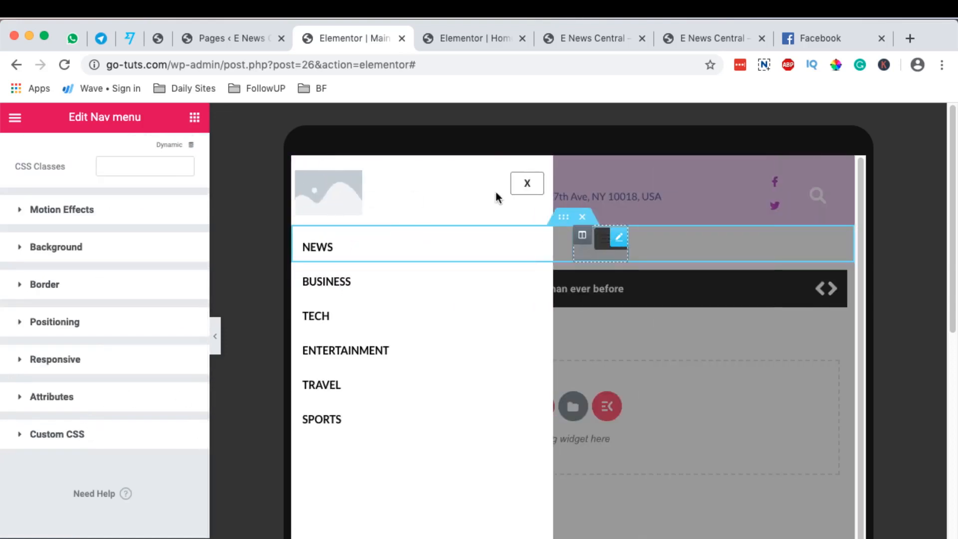
left_click(526, 183)
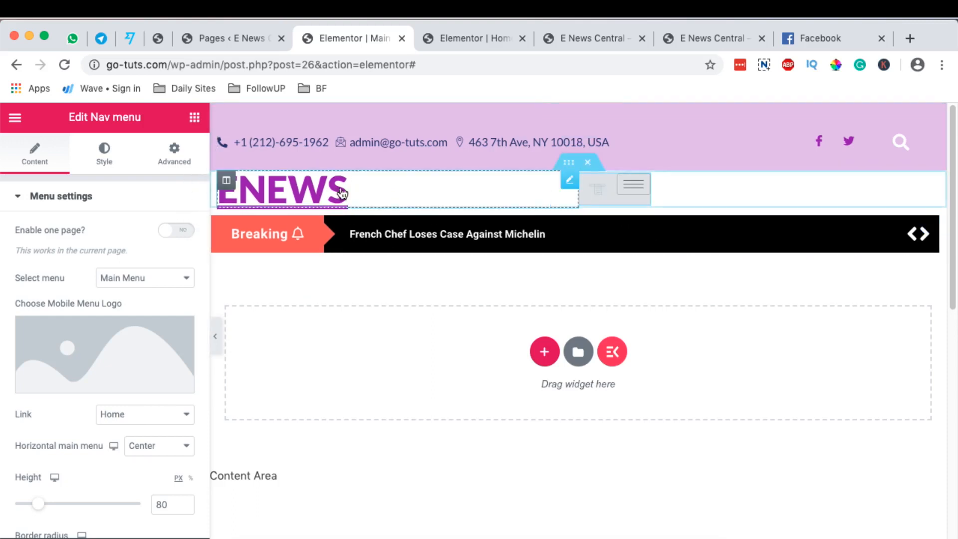
Pick the ElementsKit image from the Media Library as the mobile menu logo
left_click(104, 354)
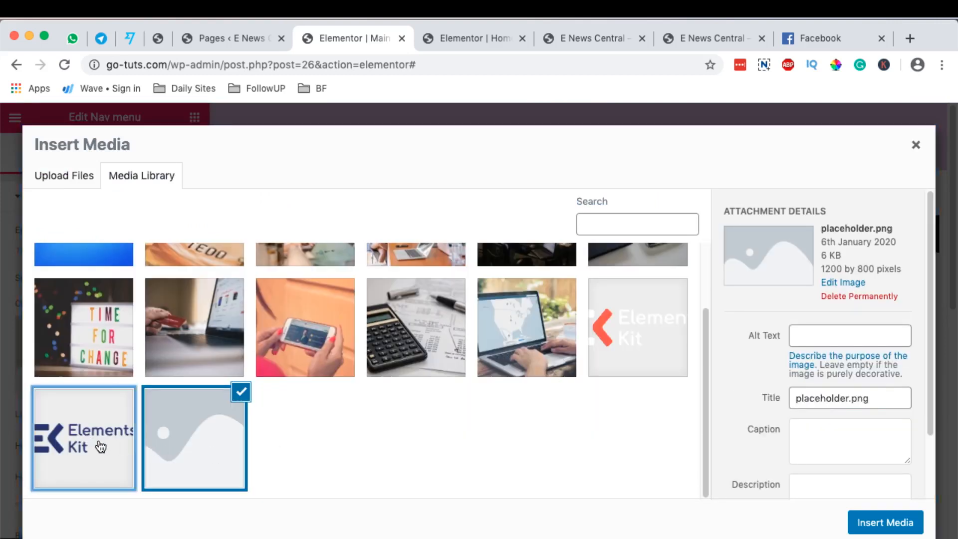
left_click(885, 521)
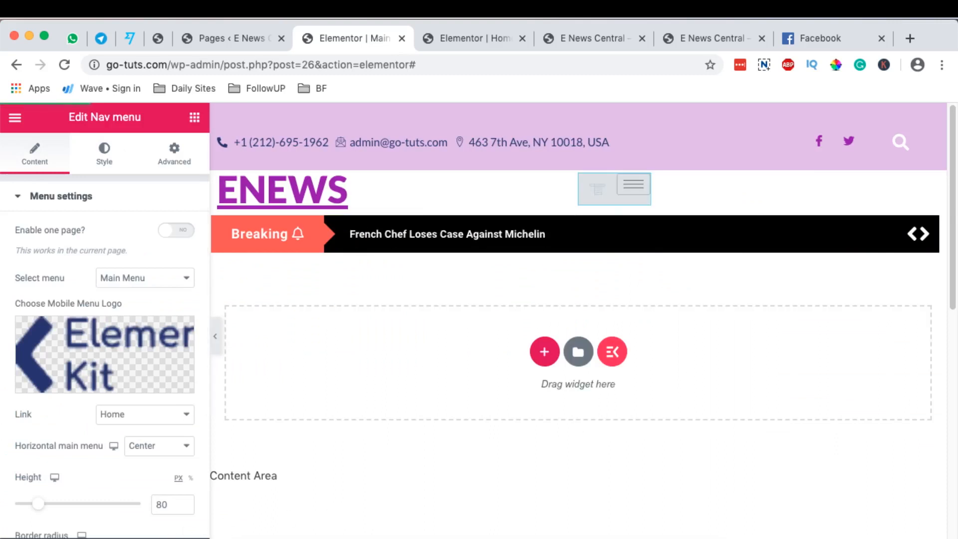
mouse_move(459, 47)
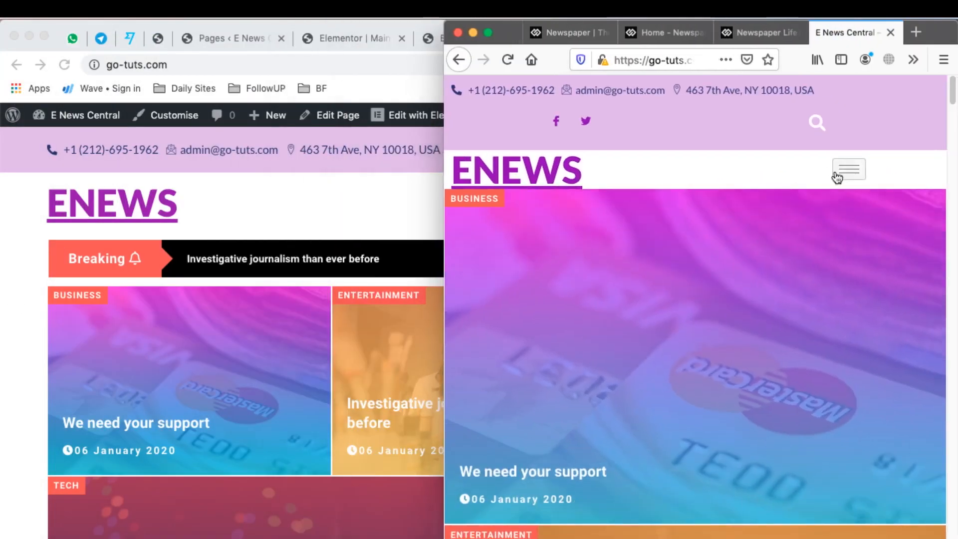
Open the live site's hamburger menu to see the ElementsKit logo above the categories
left_click(848, 170)
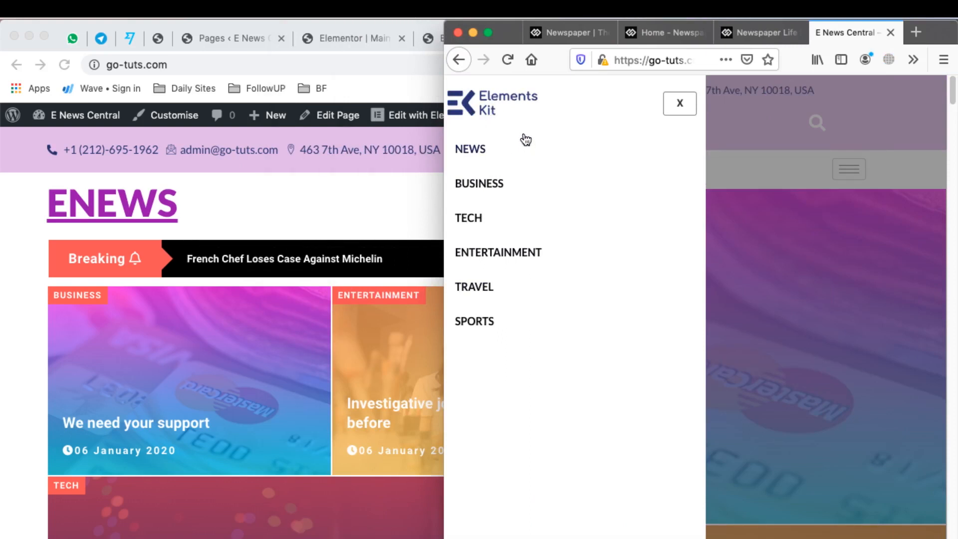
mouse_move(529, 135)
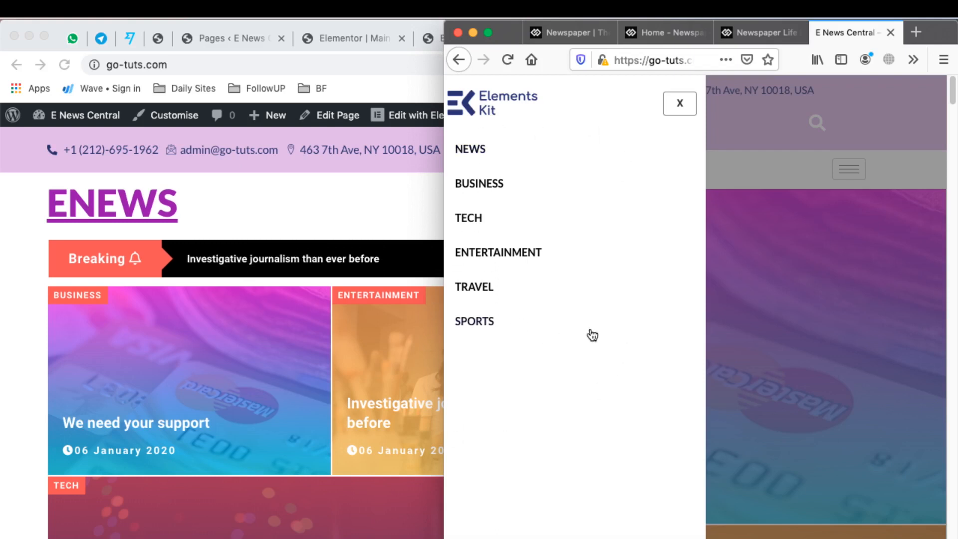
mouse_move(495, 185)
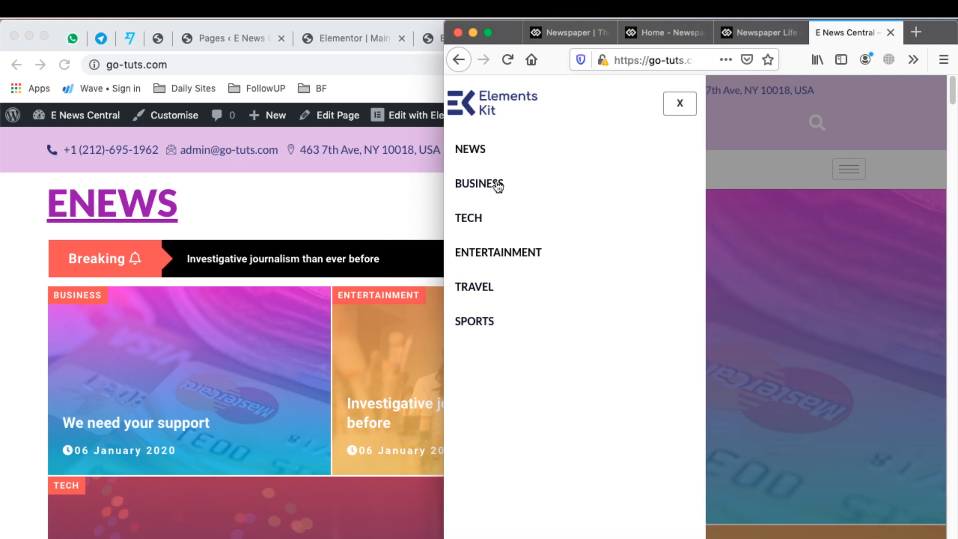
mouse_move(678, 103)
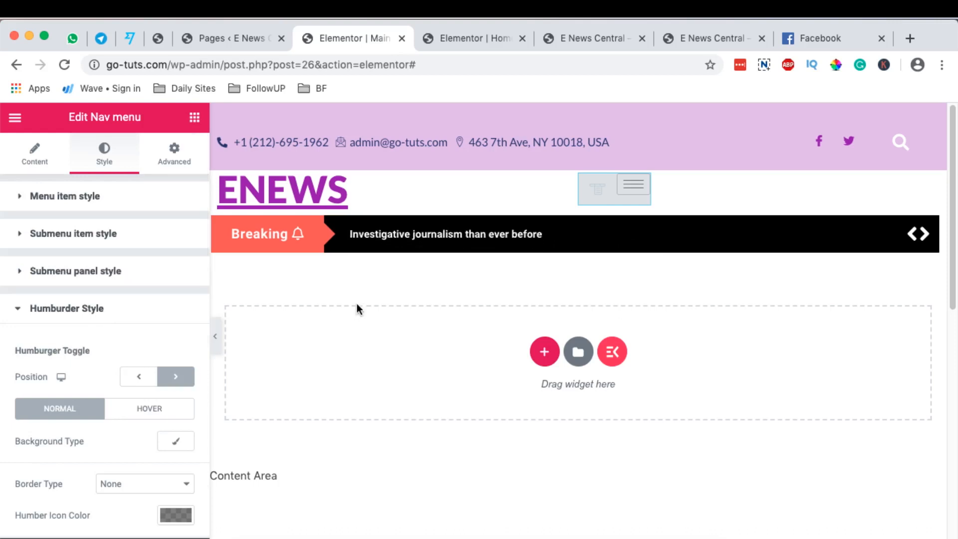
mouse_move(519, 294)
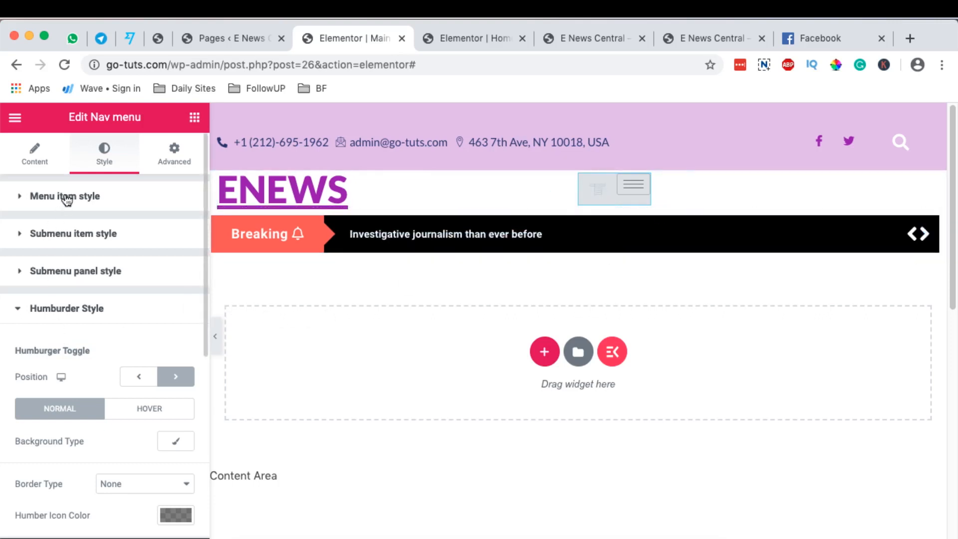
Return the Nav menu widget to its Content settings showing the ElementsKit mobile logo
left_click(34, 152)
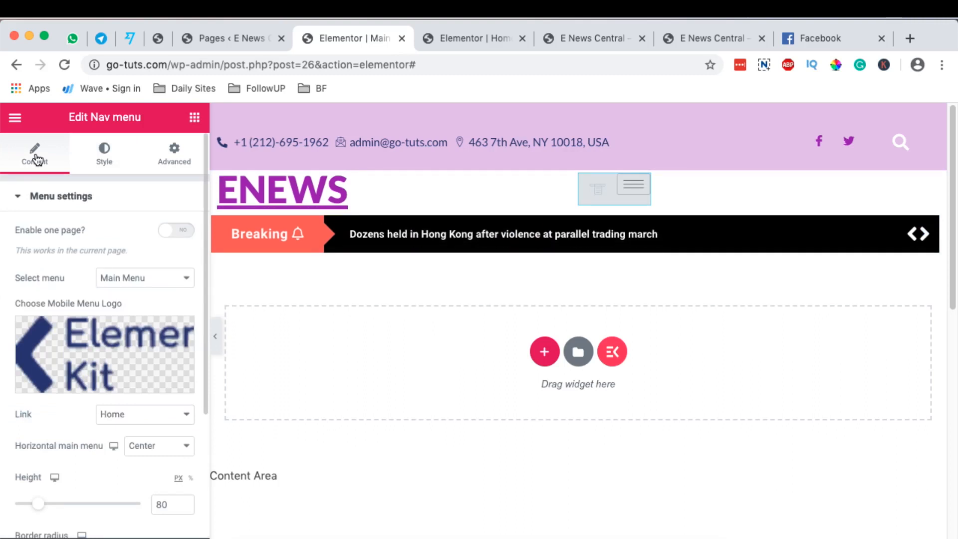
left_click(282, 190)
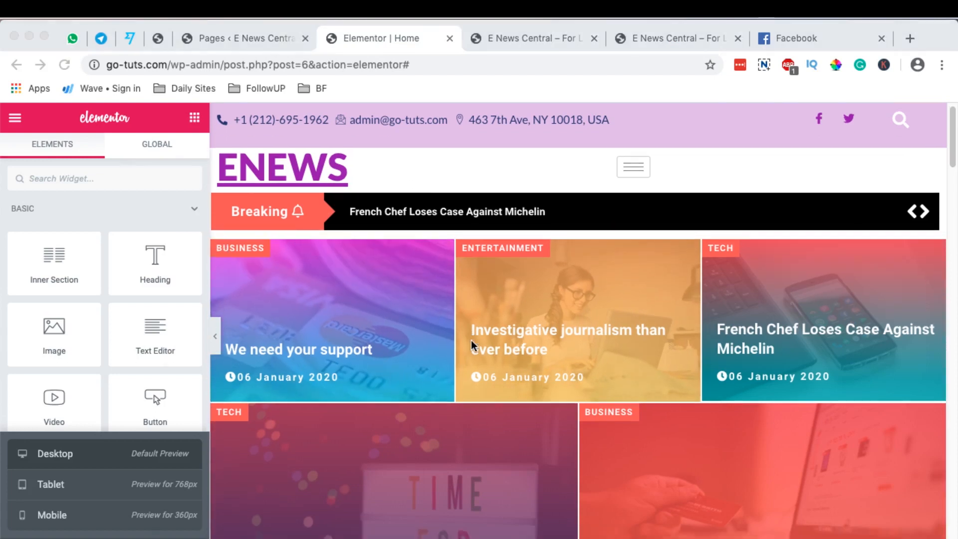
Scroll the desktop home page preview past the header down to the post grid
scroll("down", 3)
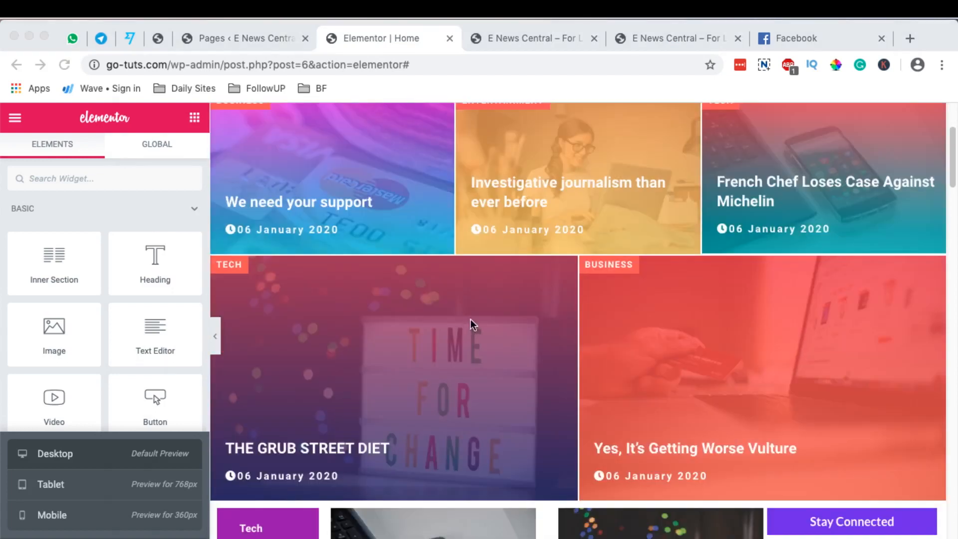
mouse_move(98, 489)
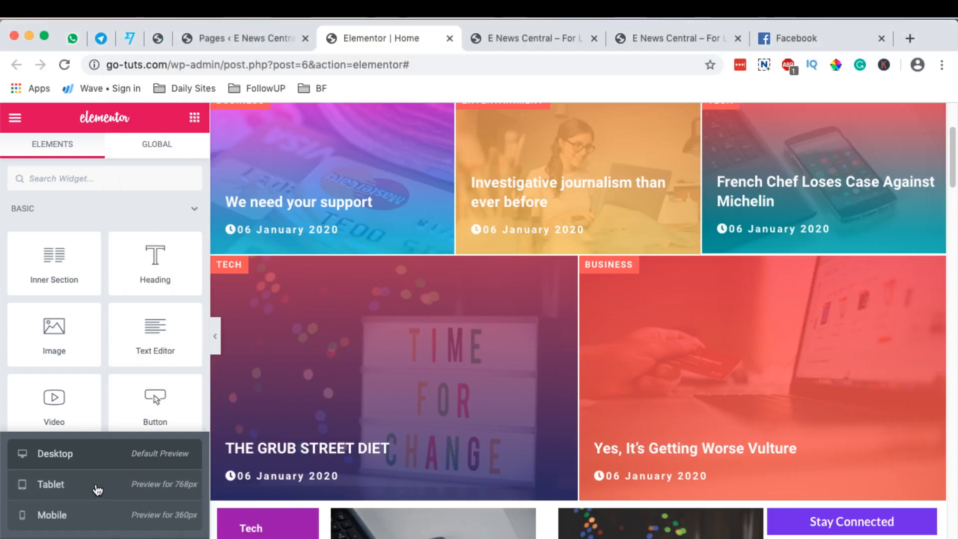